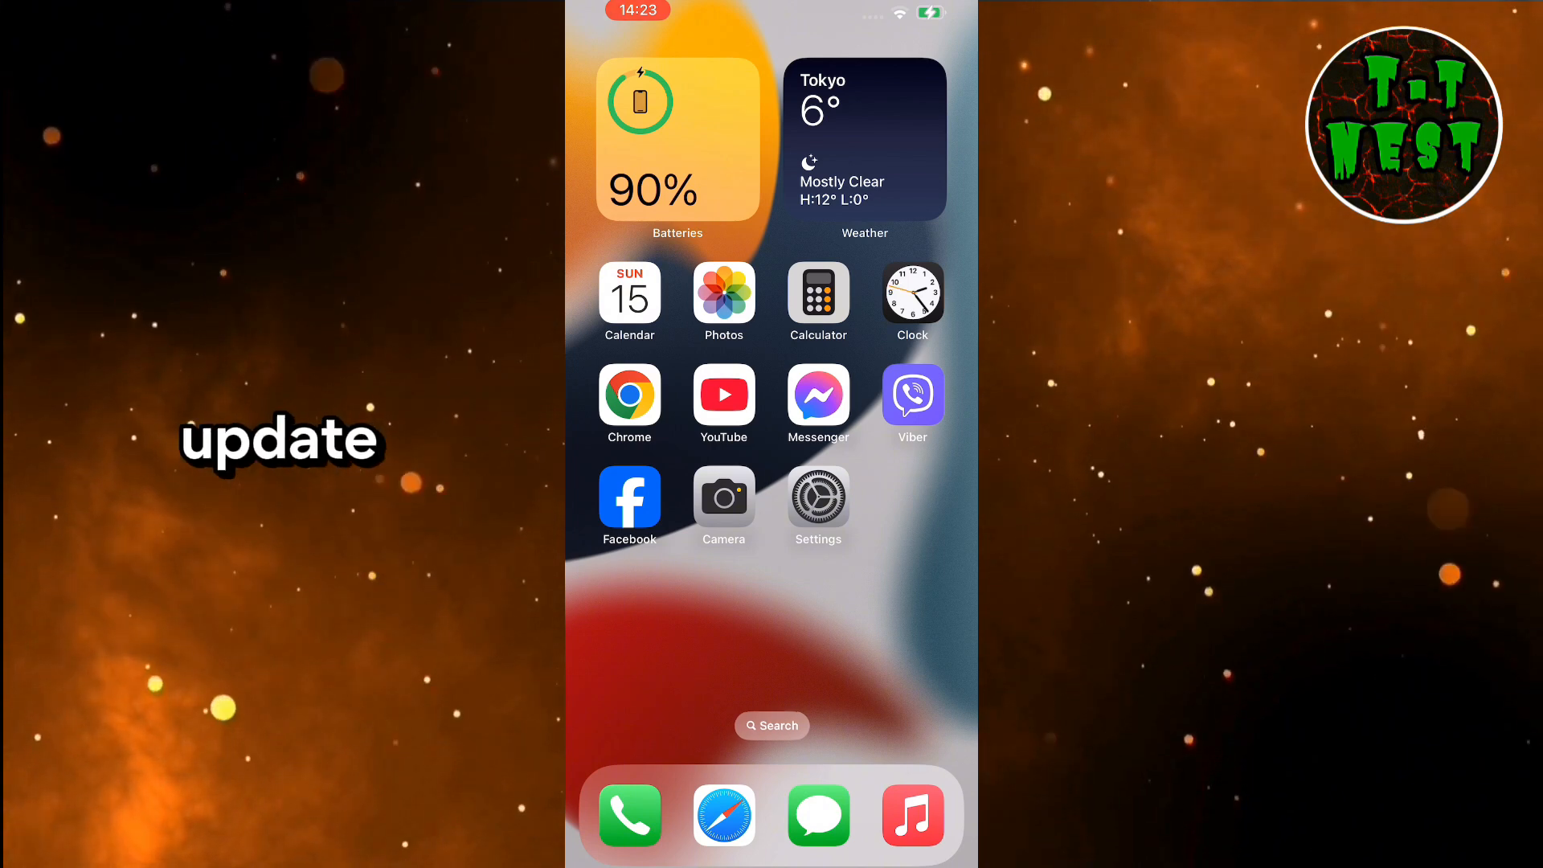
# Step: Launch the Settings app from the iPhone home screen
pyautogui.click(819, 496)
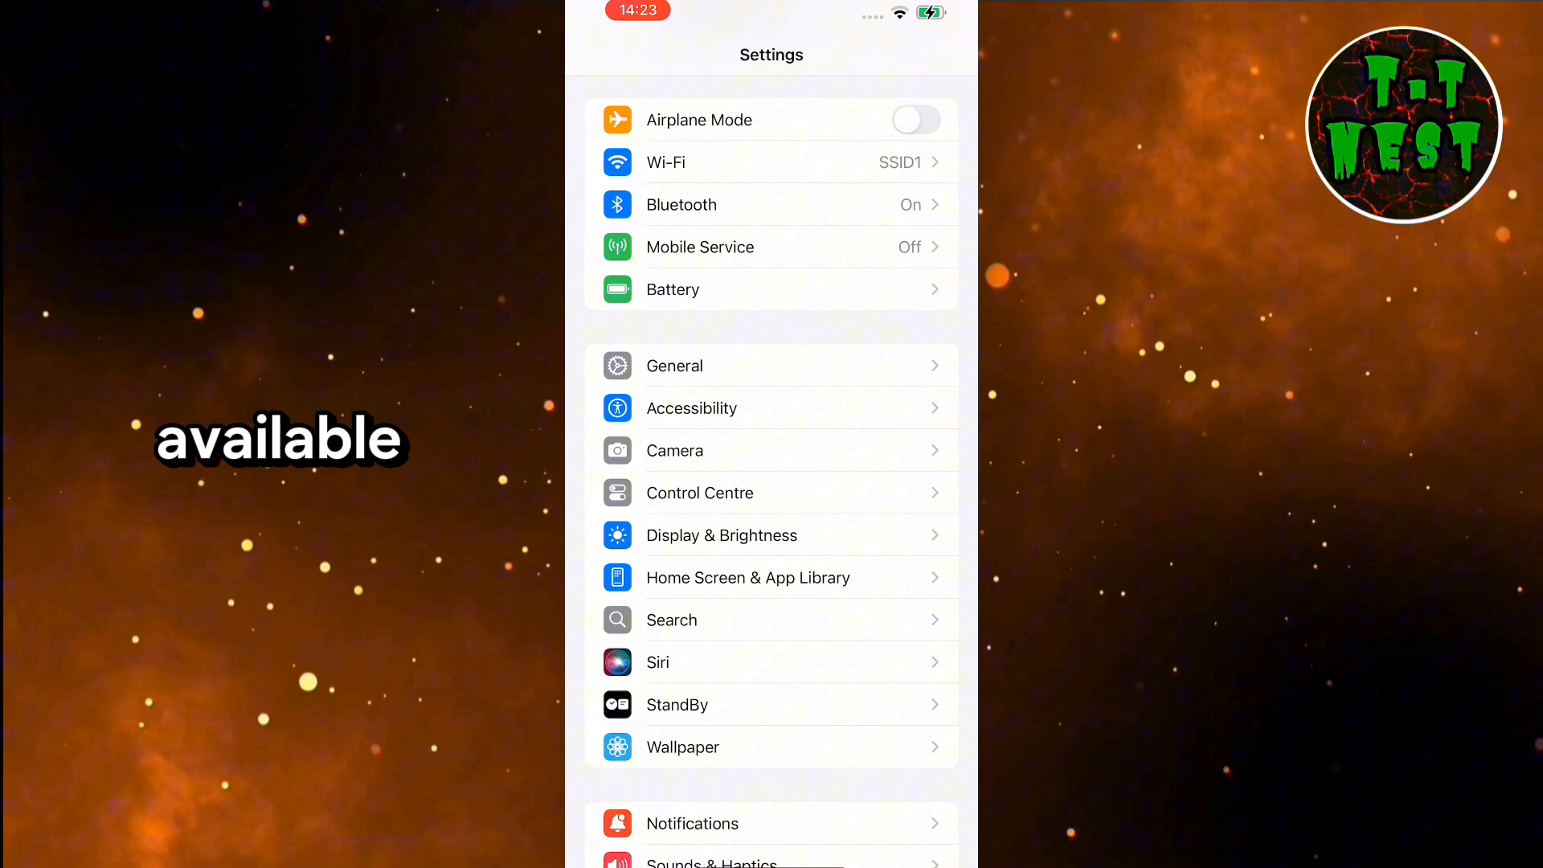
# Step: Check Software Update under General and confirm iOS 18.2 is up to date
pyautogui.click(675, 366)
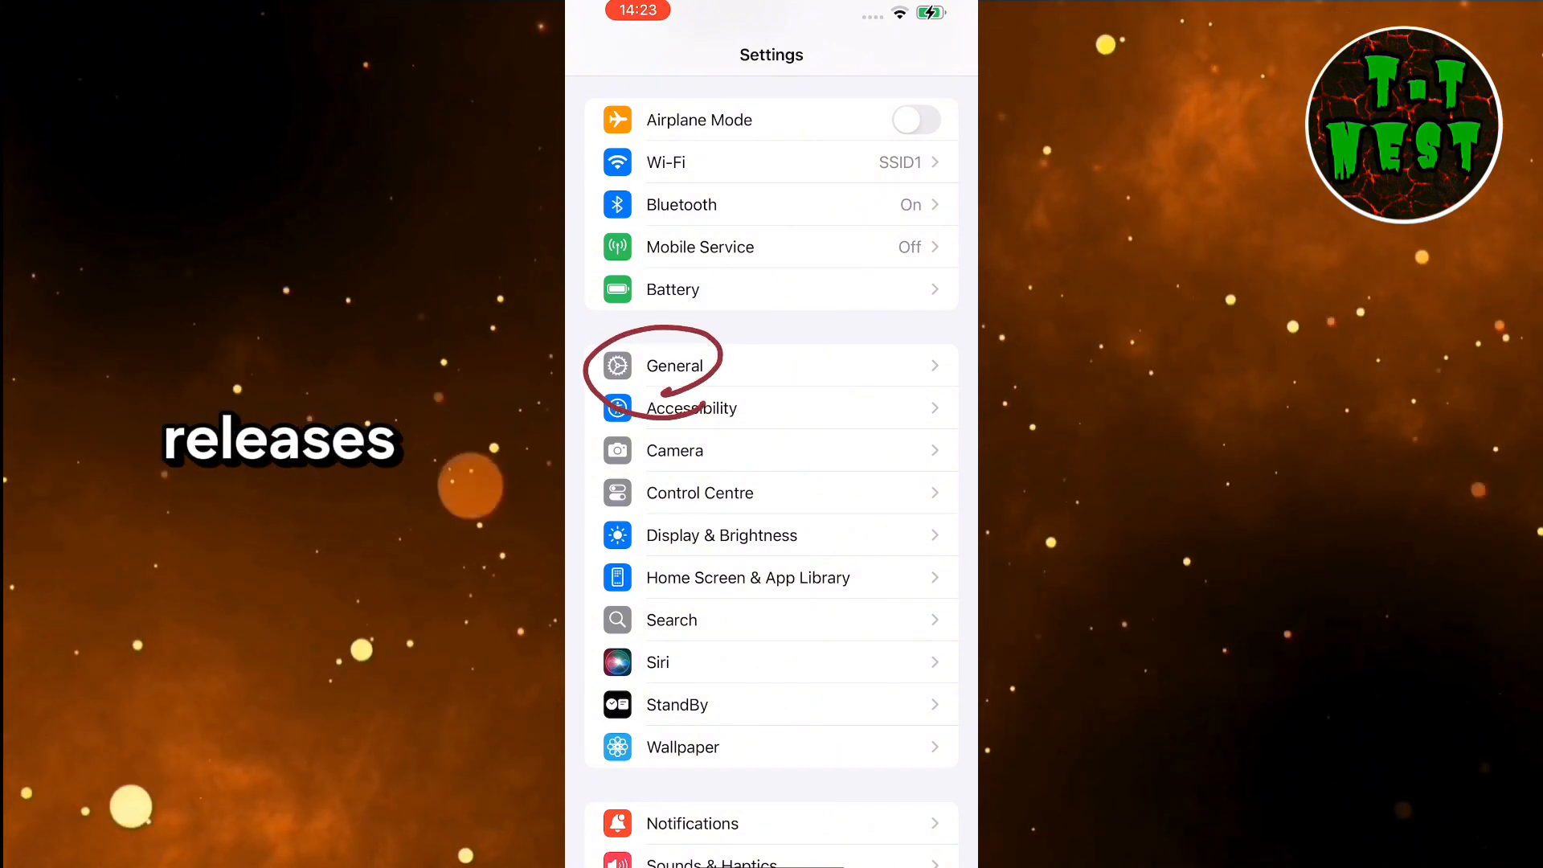
pyautogui.click(675, 367)
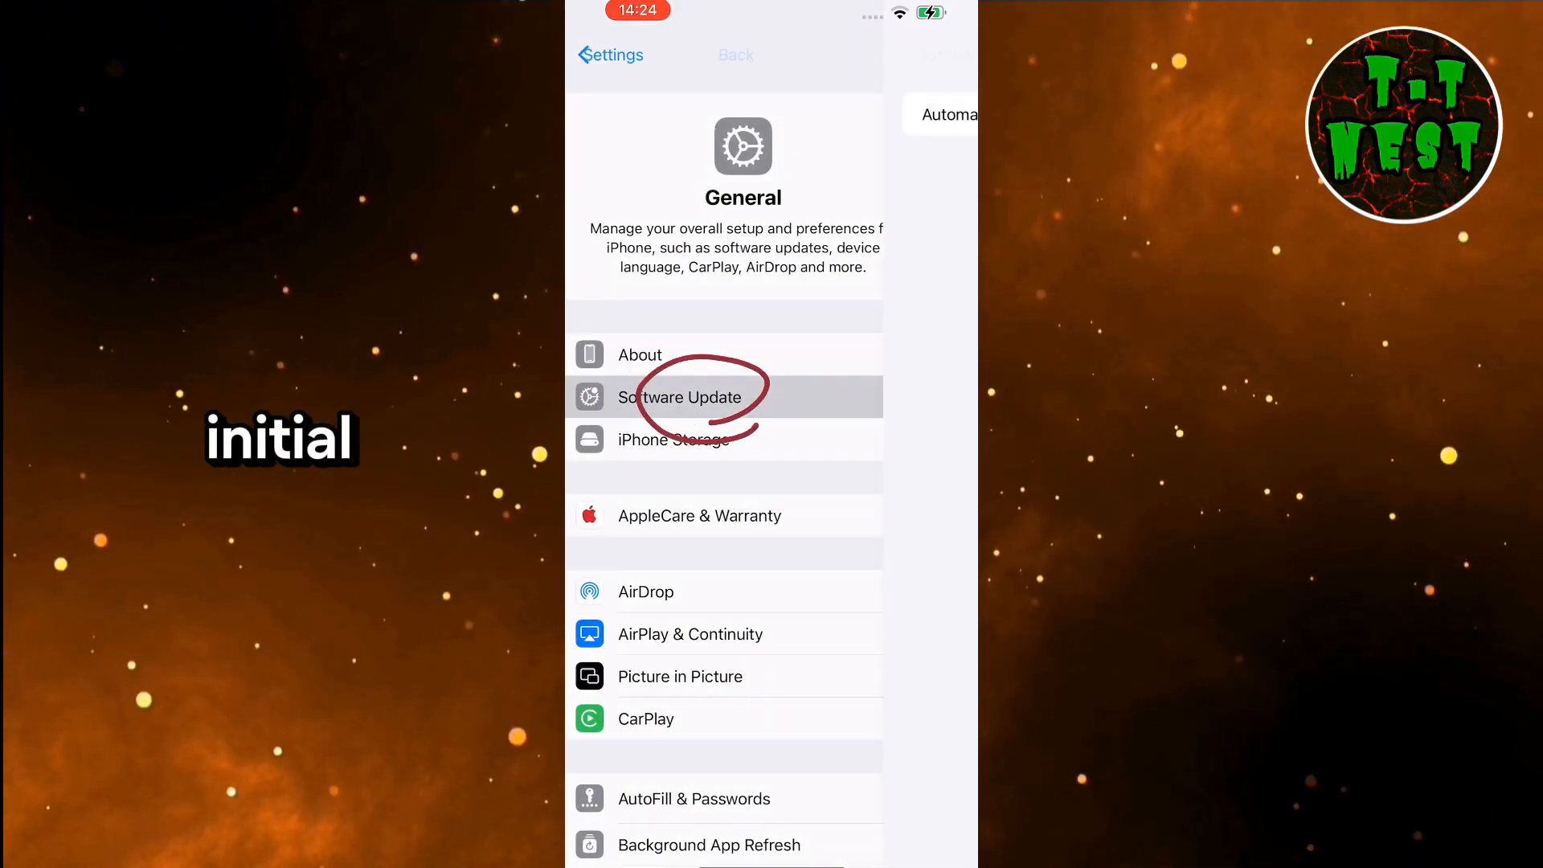
pyautogui.click(682, 397)
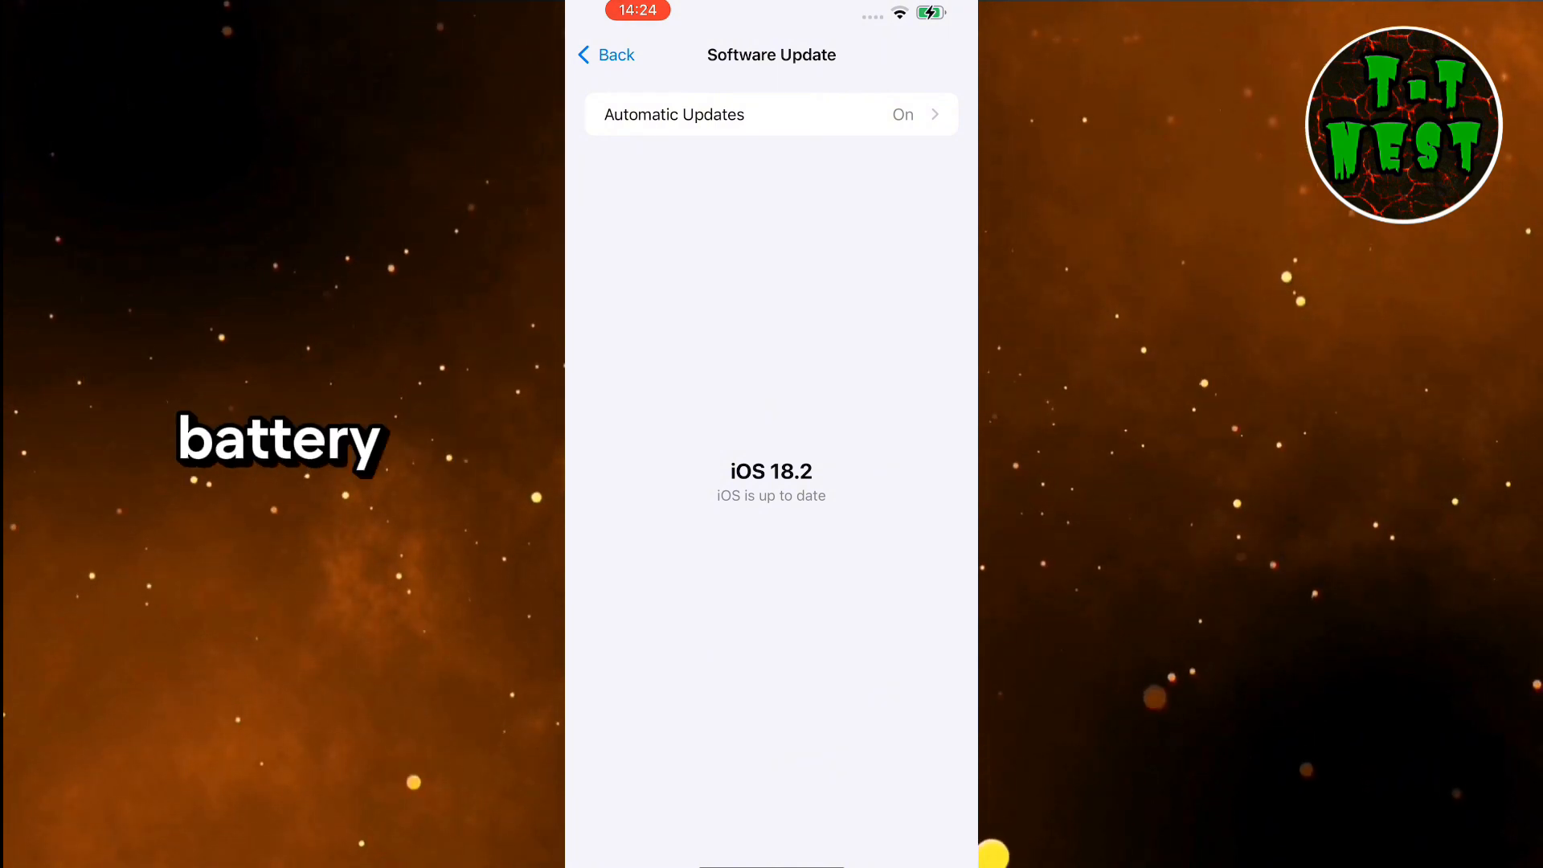
pyautogui.click(604, 54)
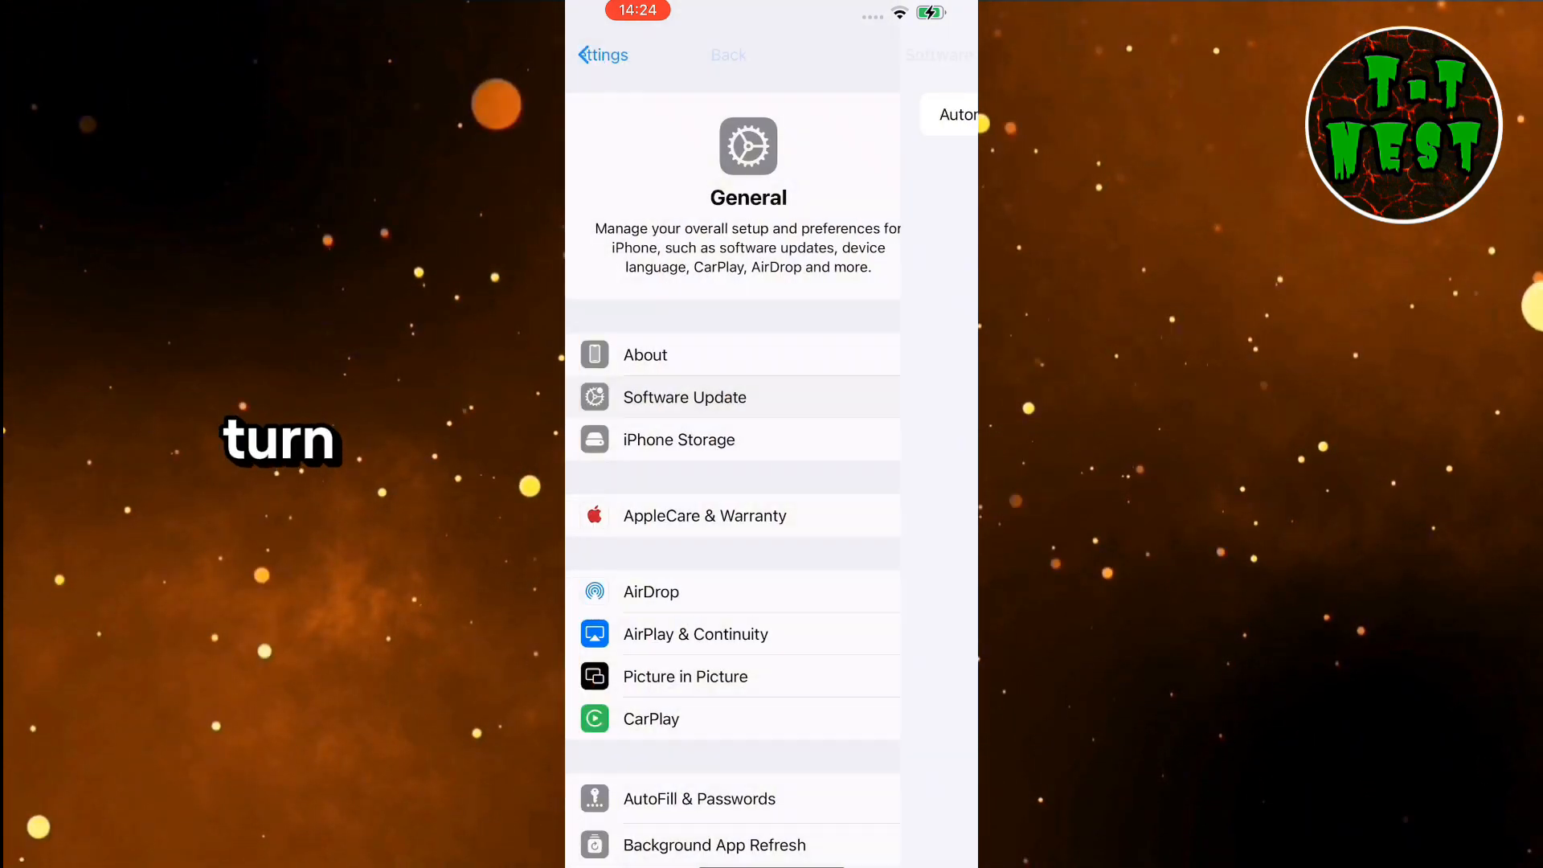
# Step: Set ringtone and alert haptics to Never Play under Sounds & Haptics
pyautogui.click(601, 55)
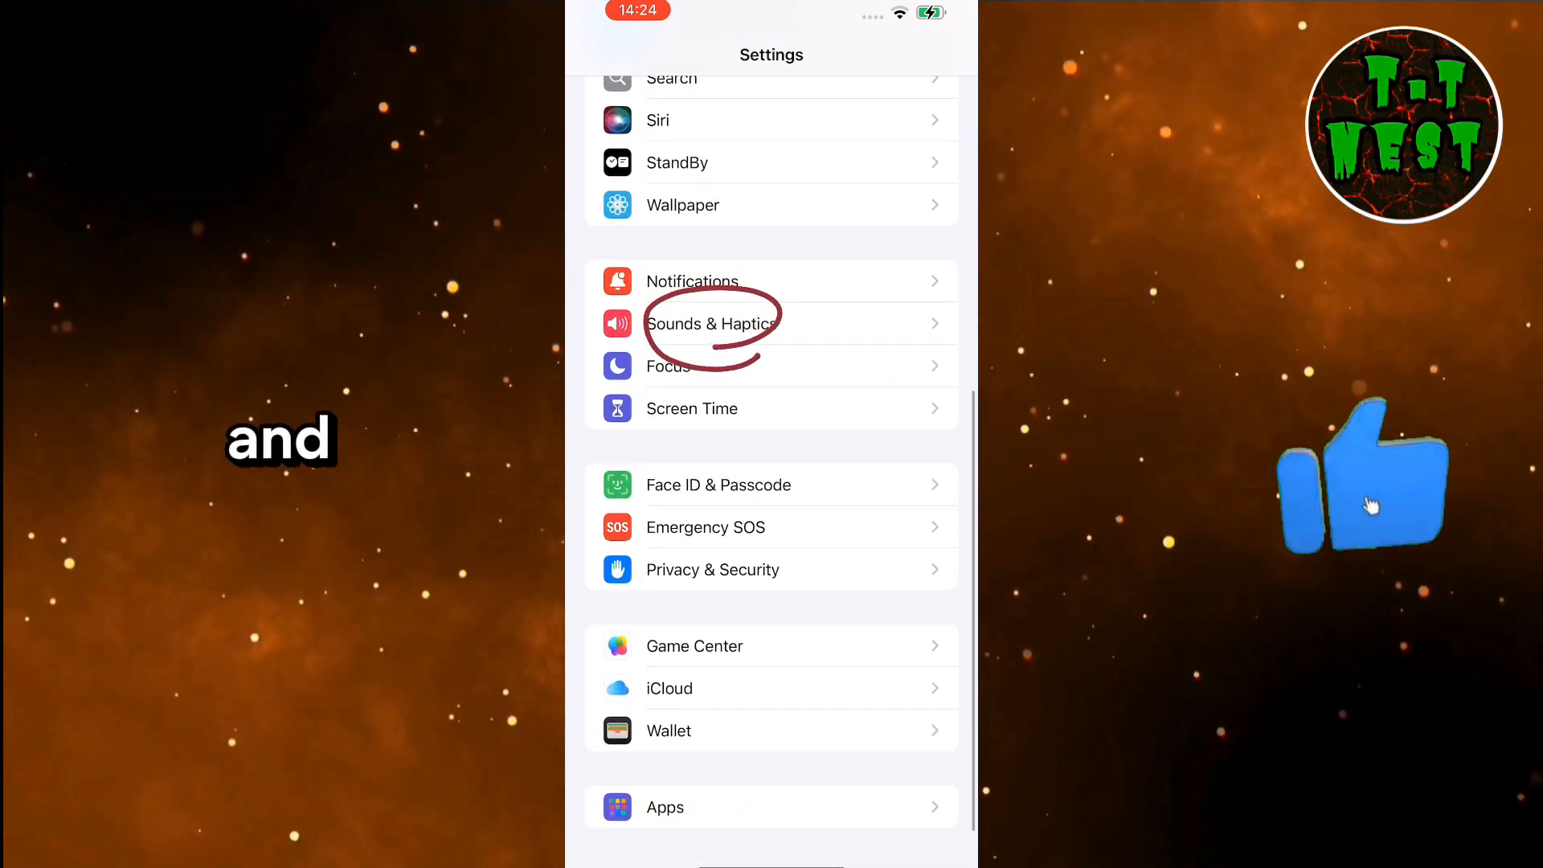
pyautogui.click(712, 325)
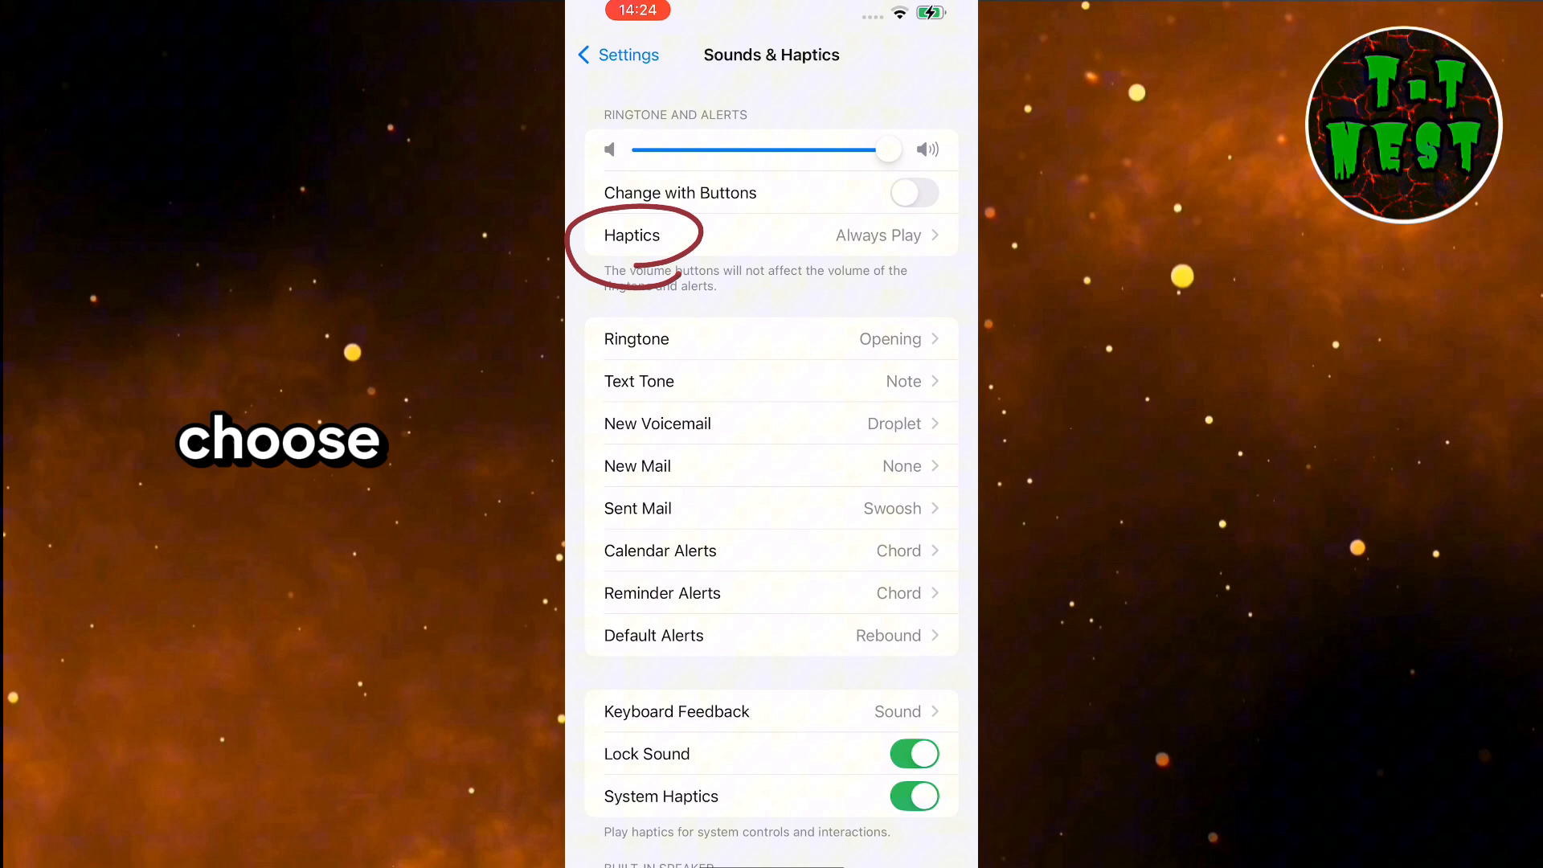
pyautogui.click(632, 235)
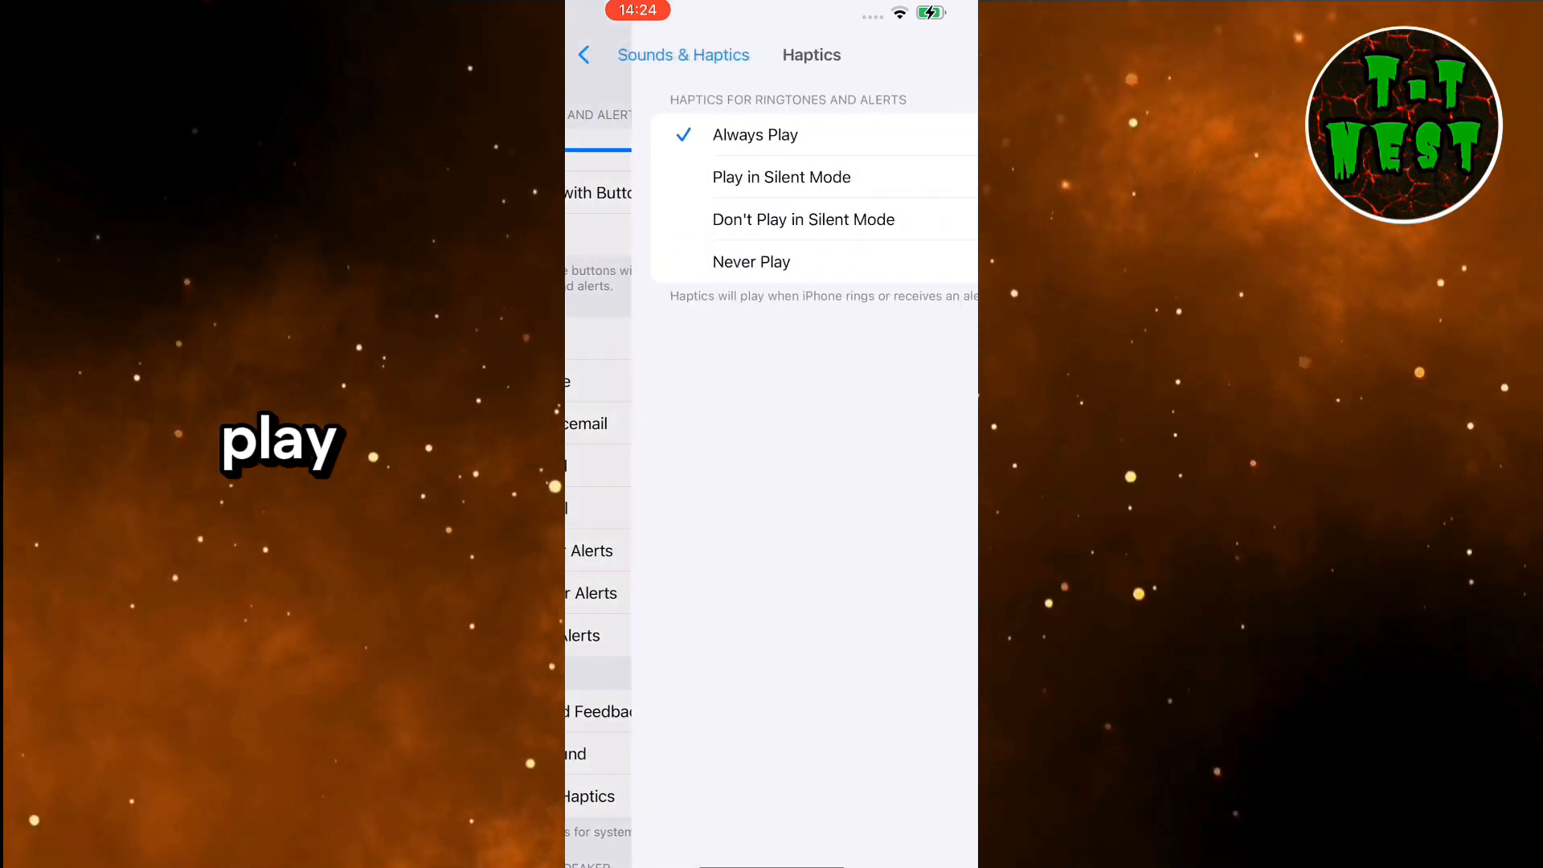
pyautogui.click(753, 262)
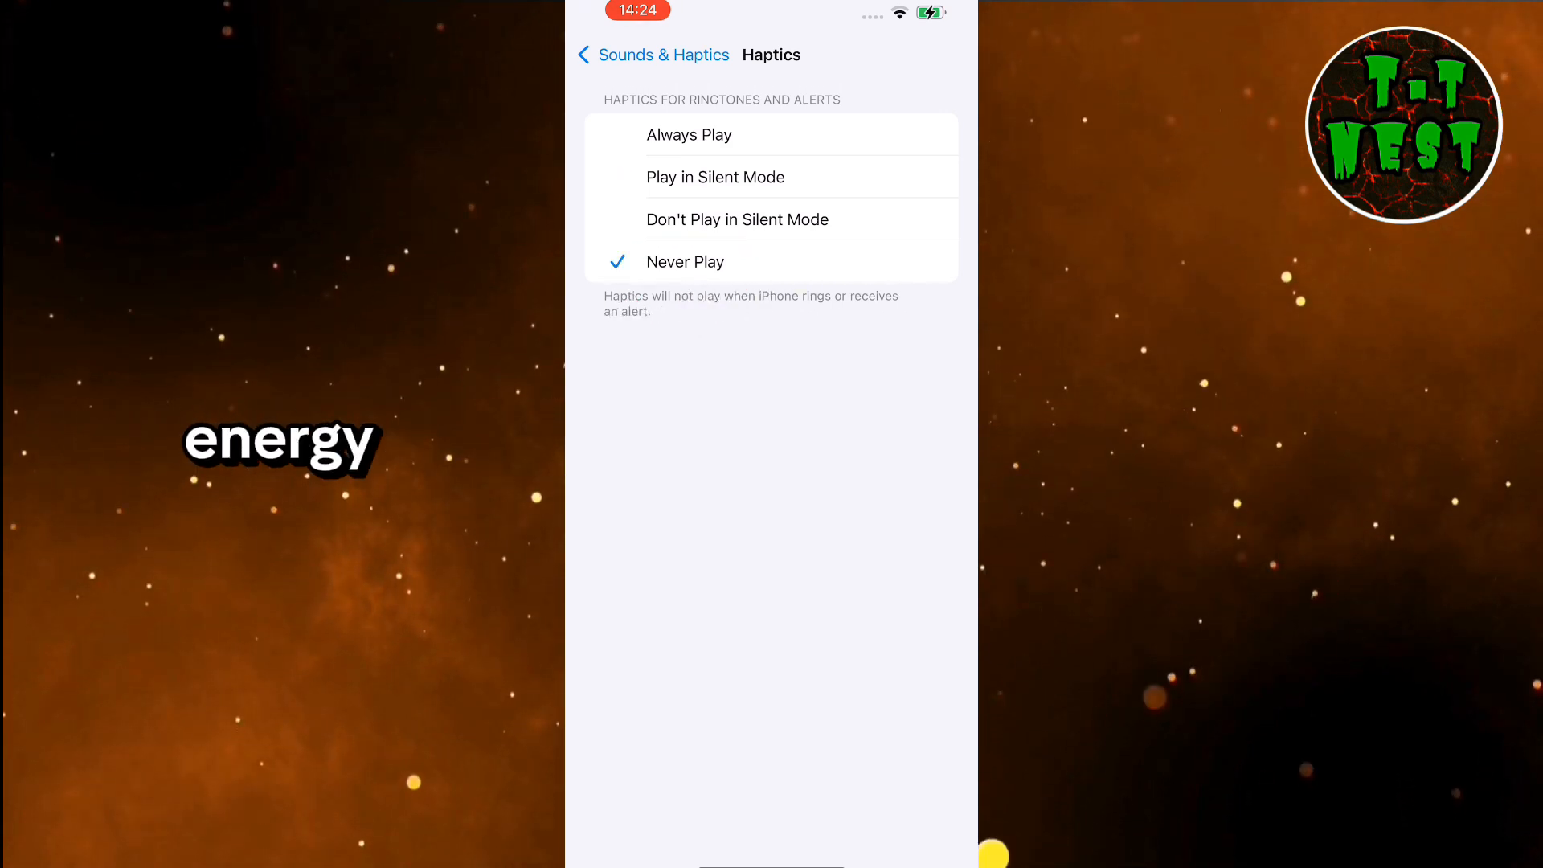
pyautogui.click(688, 135)
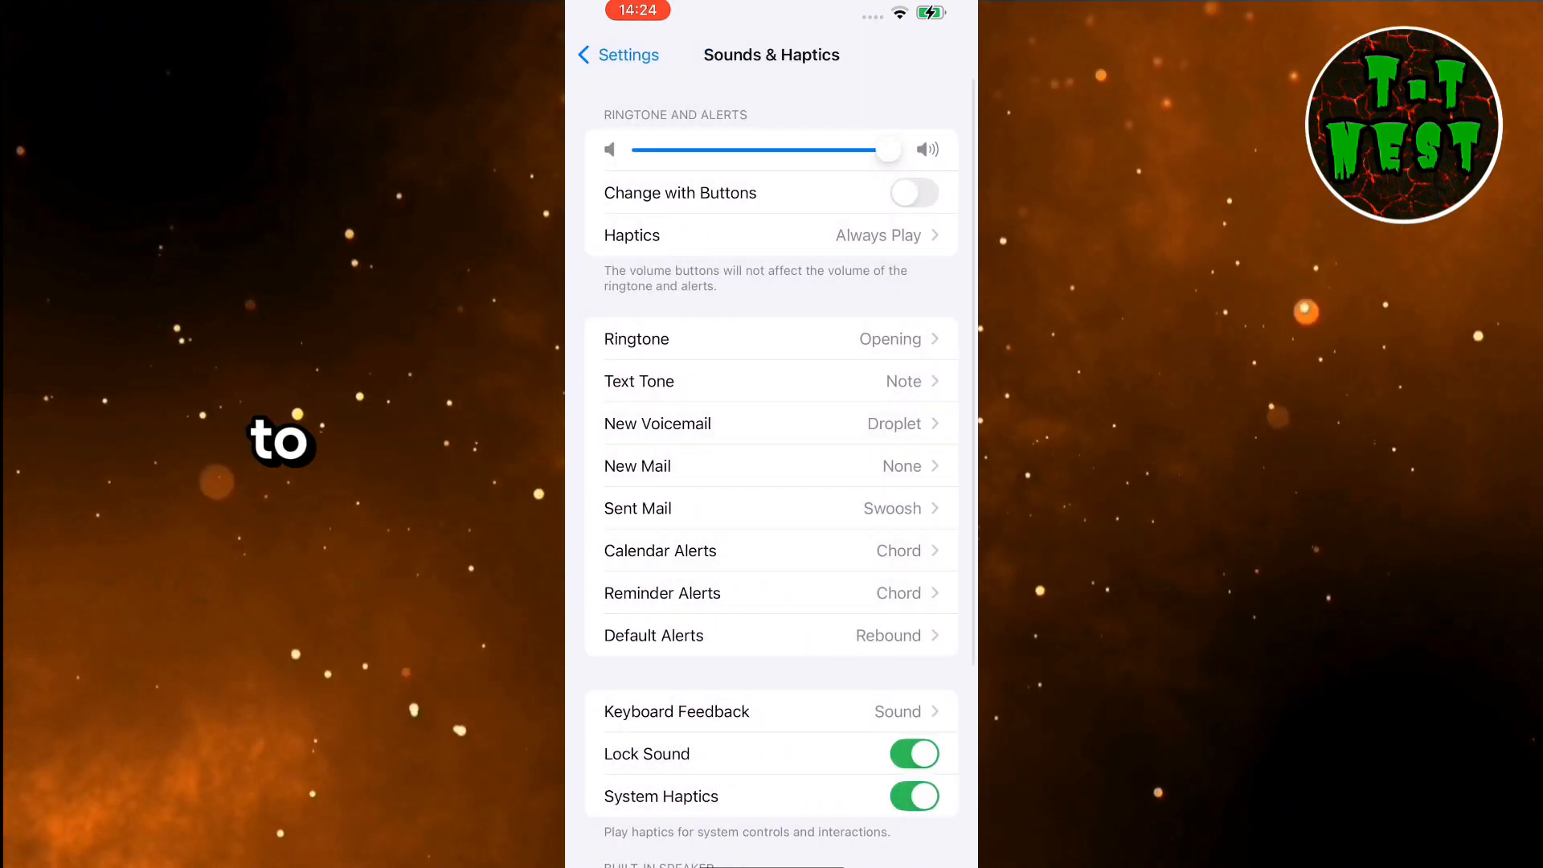
# Step: Toggle Screen Distance on from the Screen Time settings
pyautogui.click(618, 55)
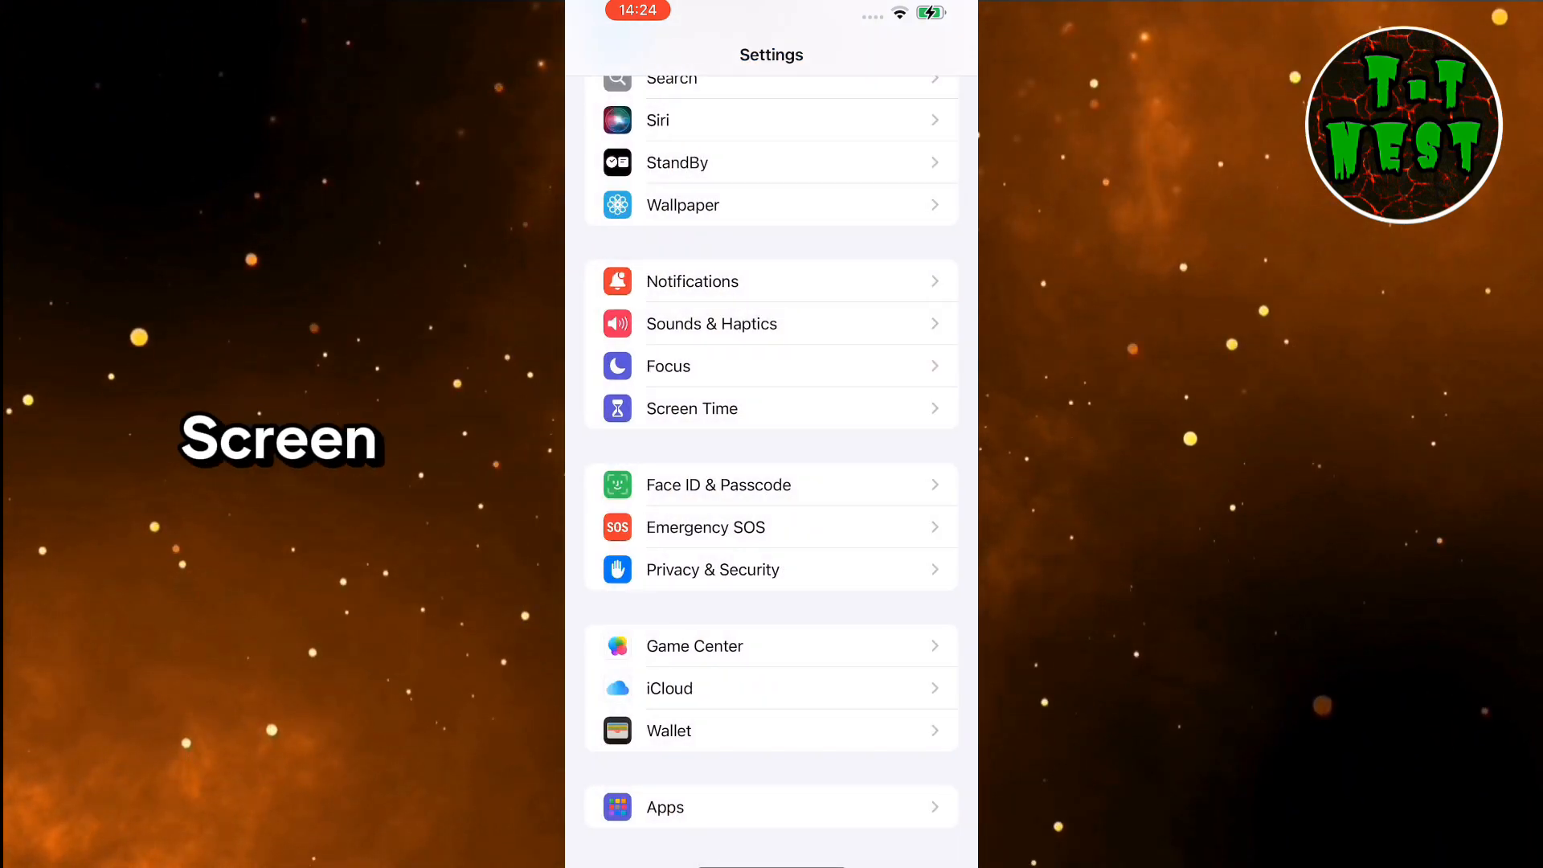
pyautogui.click(691, 408)
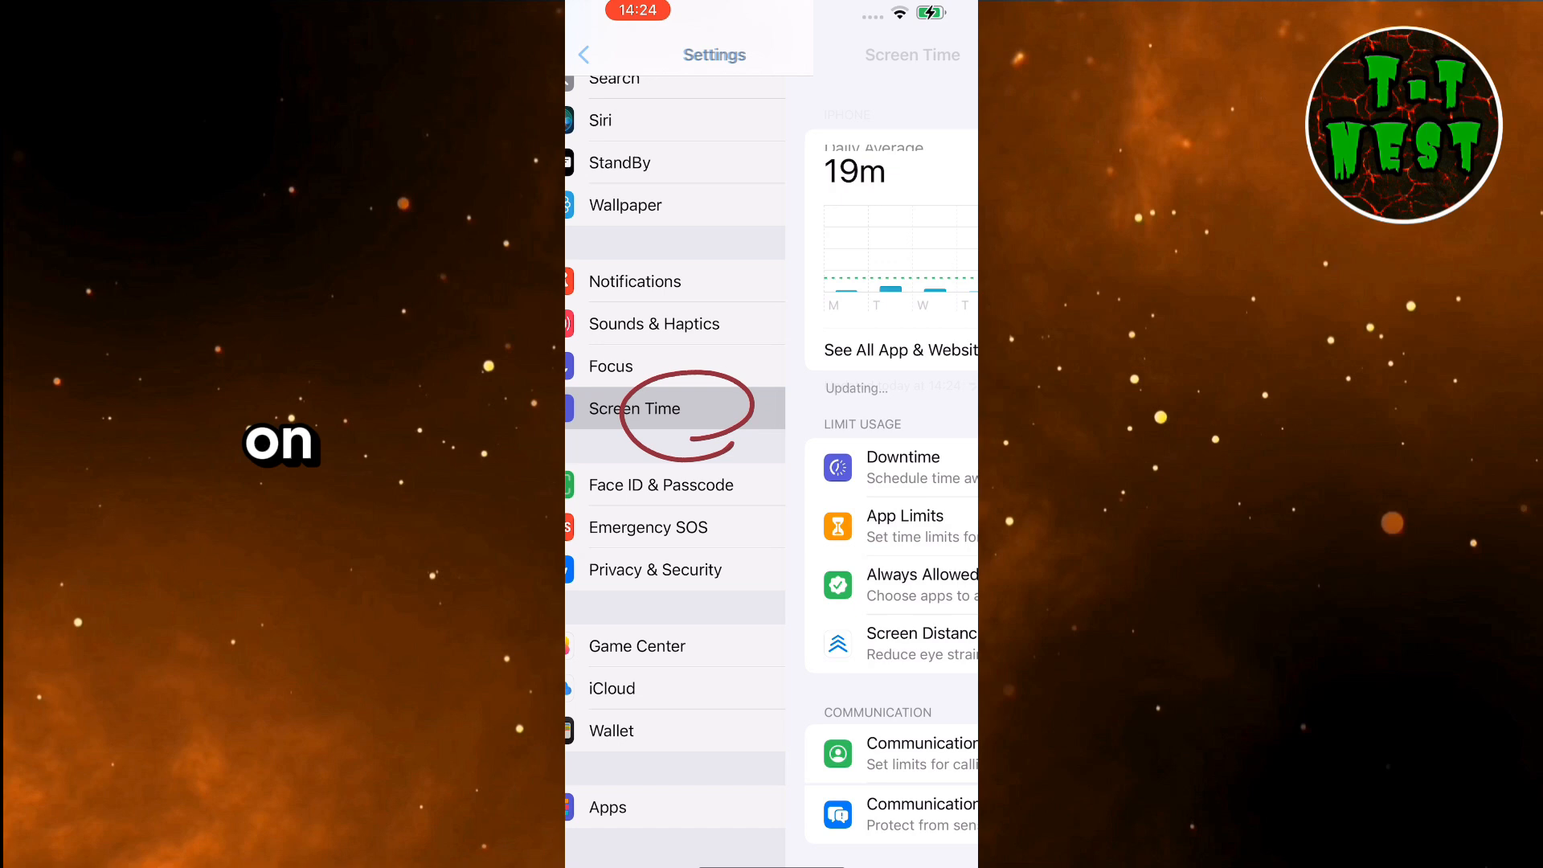
pyautogui.click(634, 408)
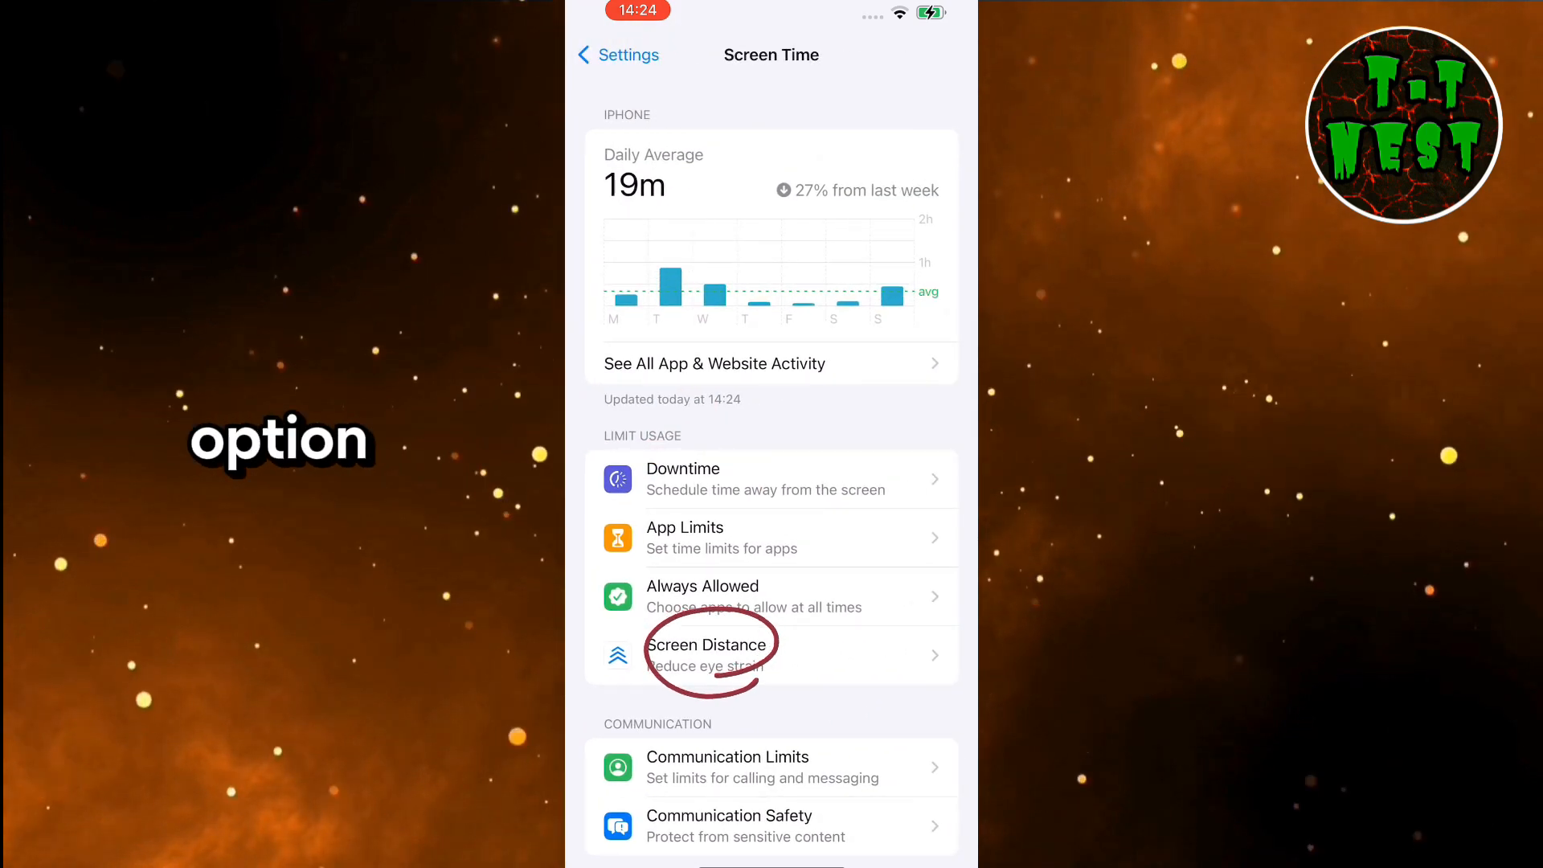
pyautogui.click(710, 656)
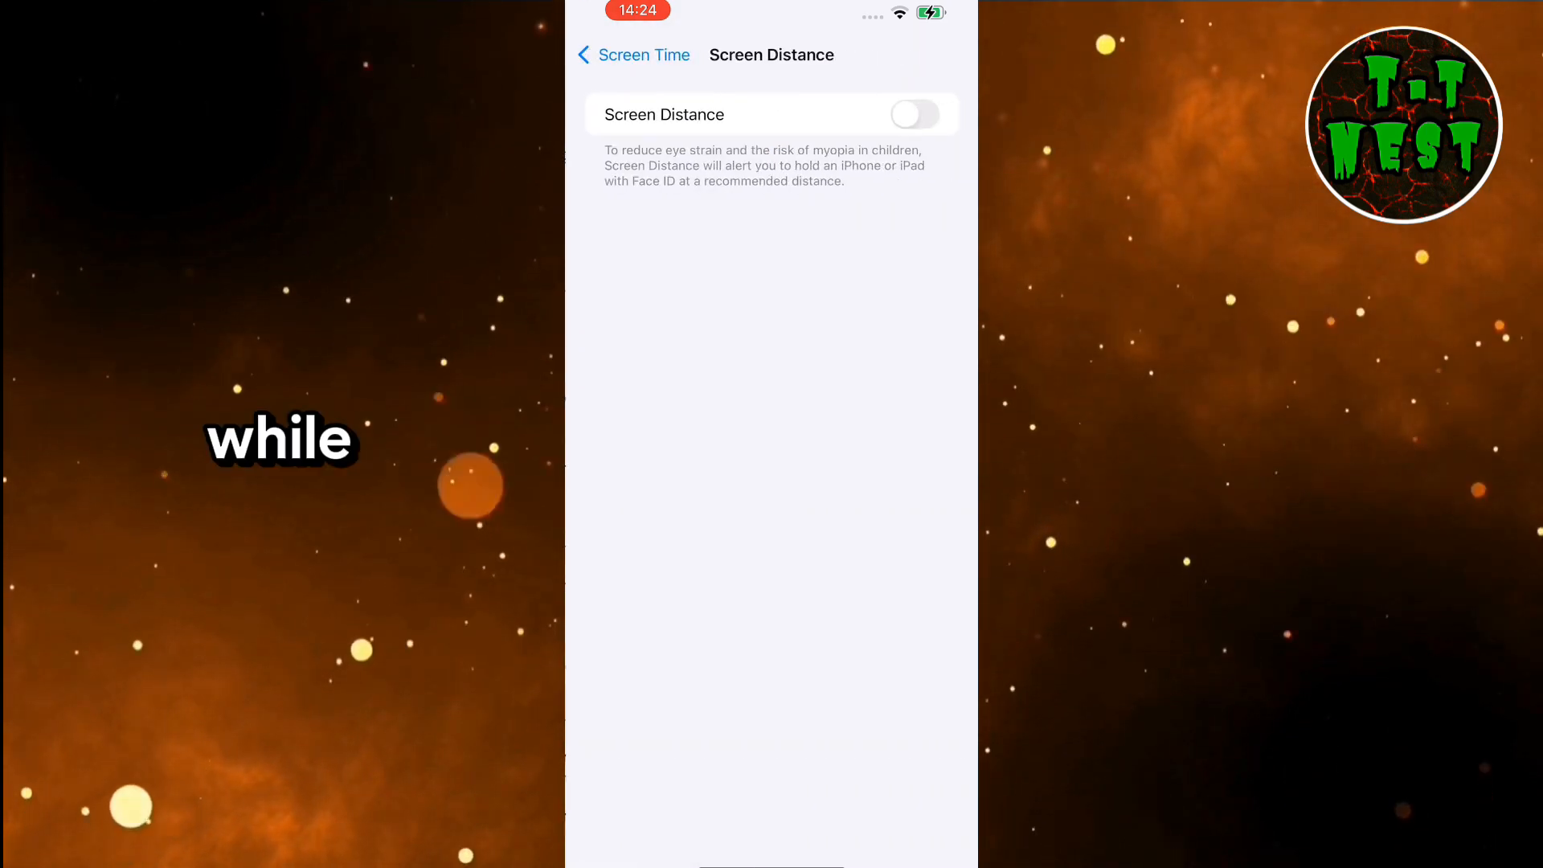
pyautogui.click(917, 112)
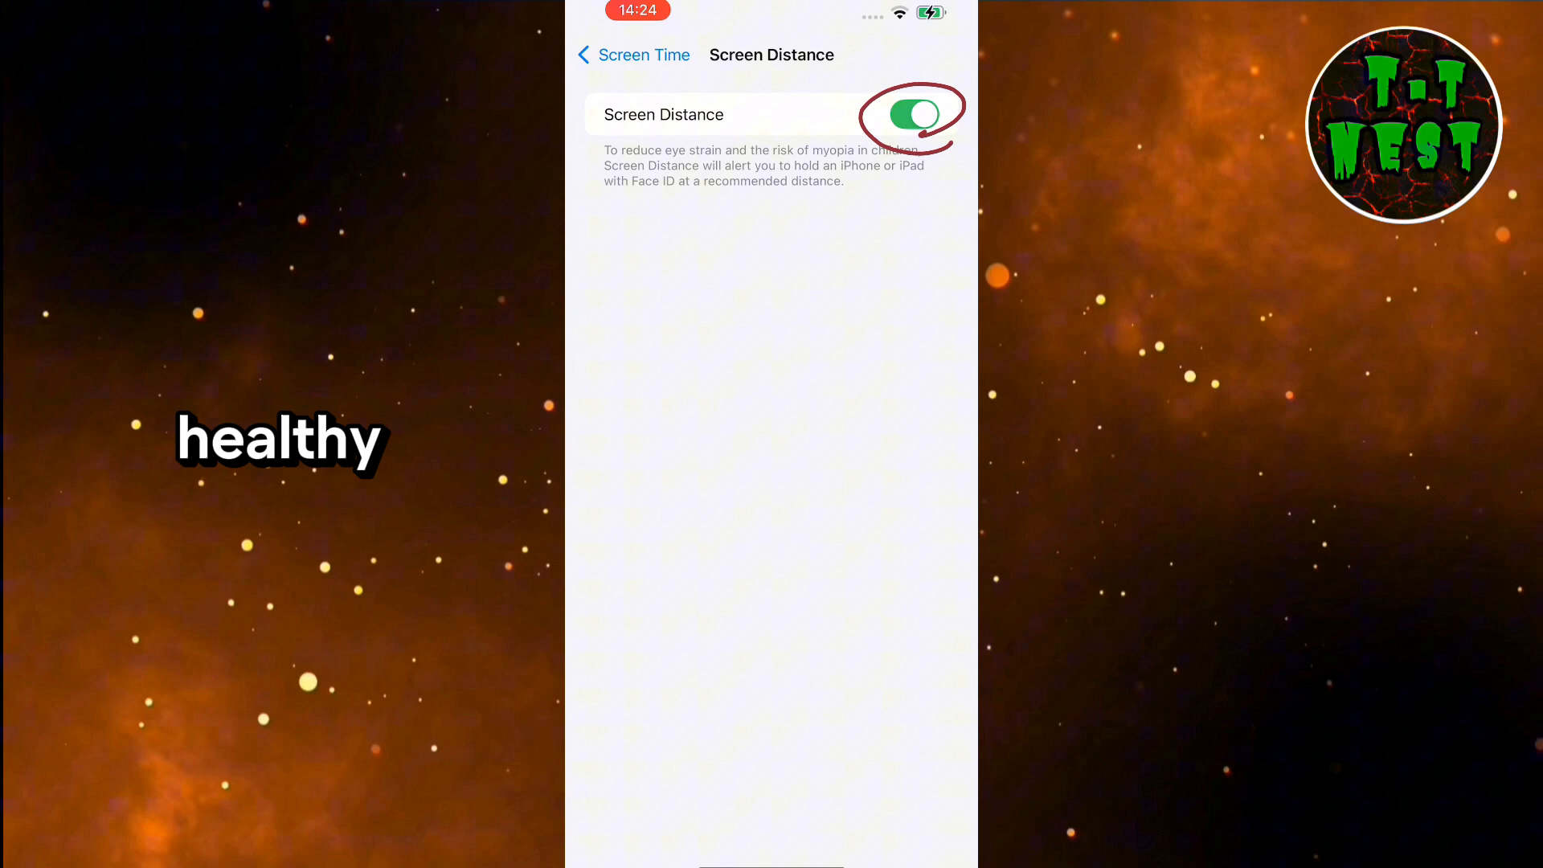
pyautogui.click(913, 112)
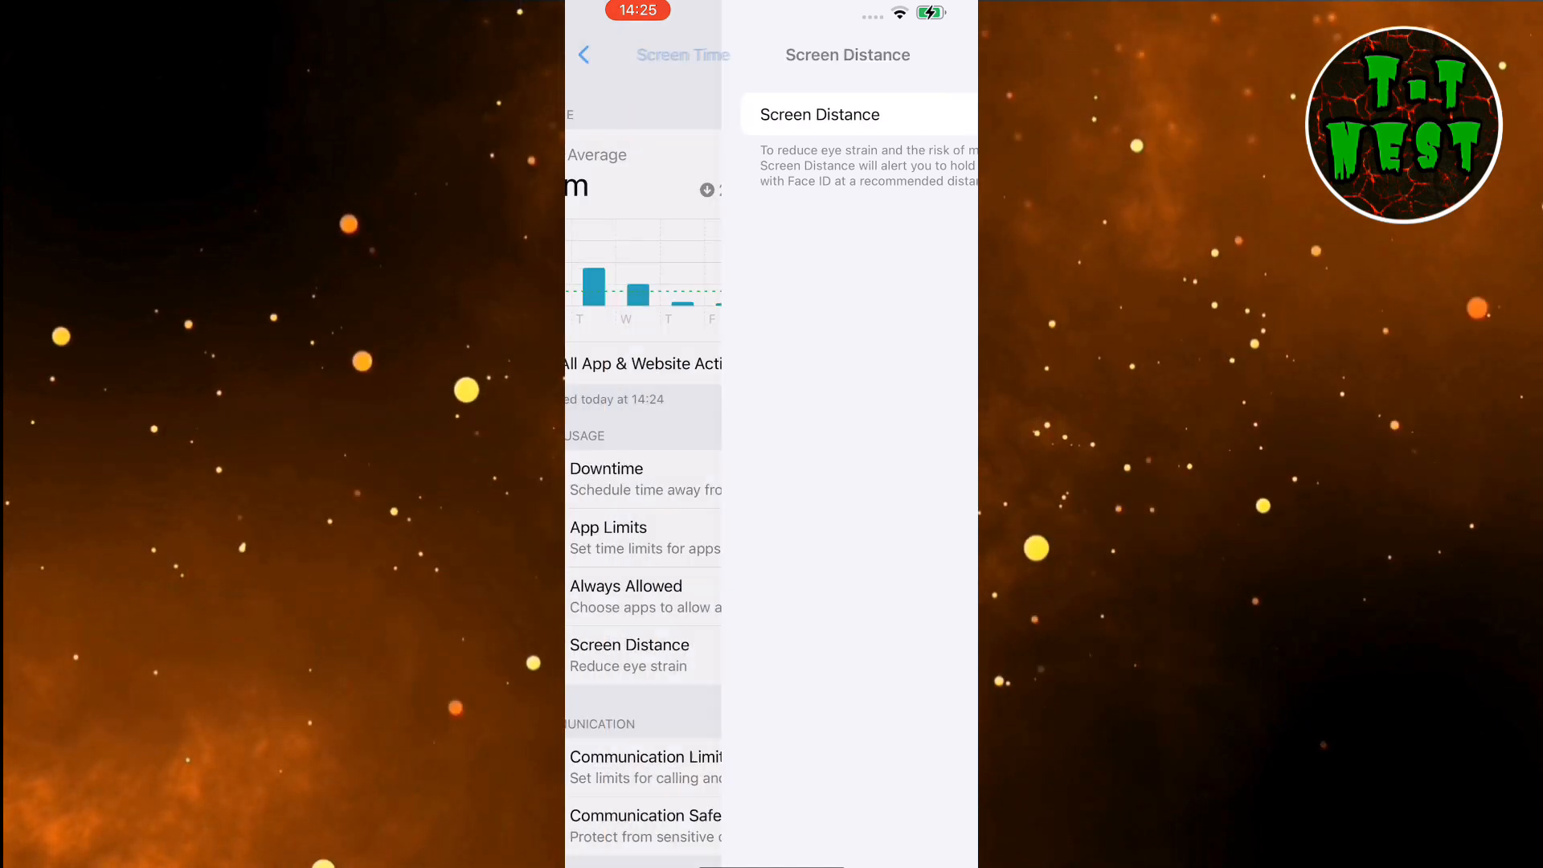
# Step: Return to the main Settings list and exit to the home screen
pyautogui.click(584, 54)
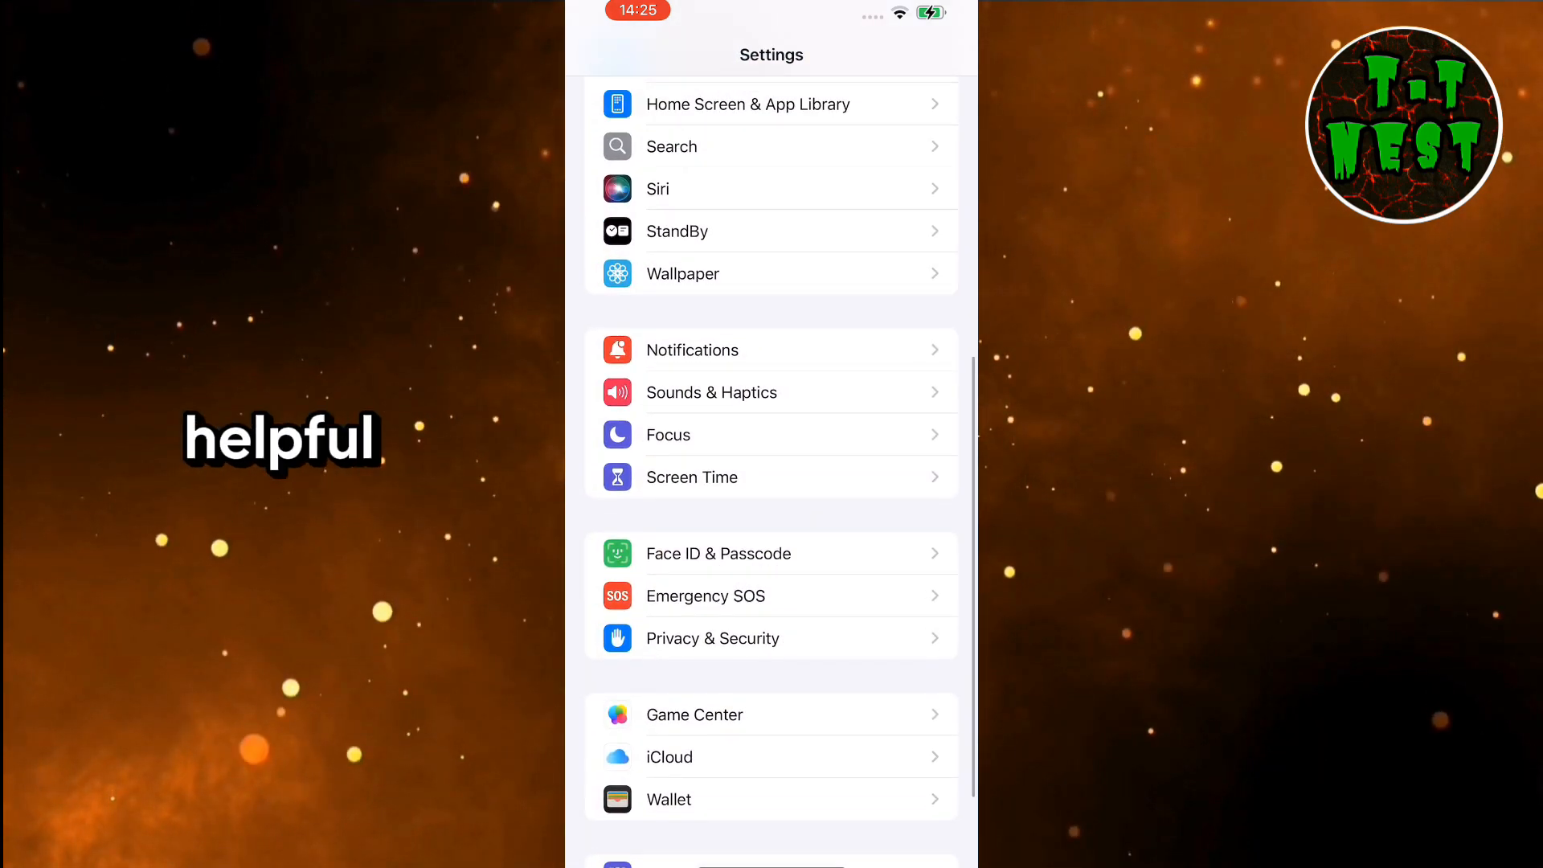
pyautogui.scroll(-3)
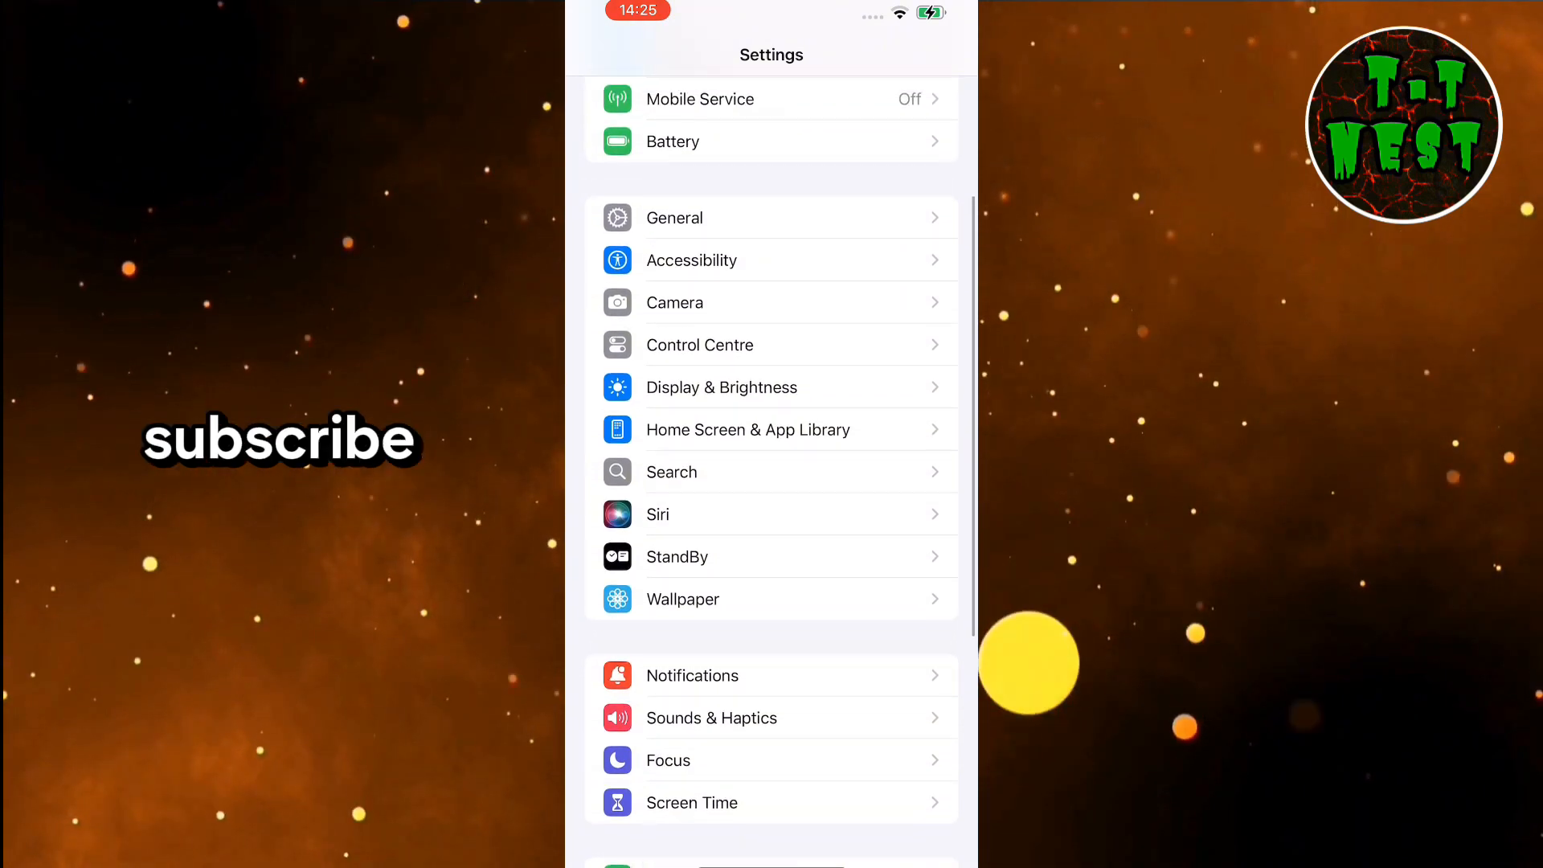
pyautogui.scroll(-3)
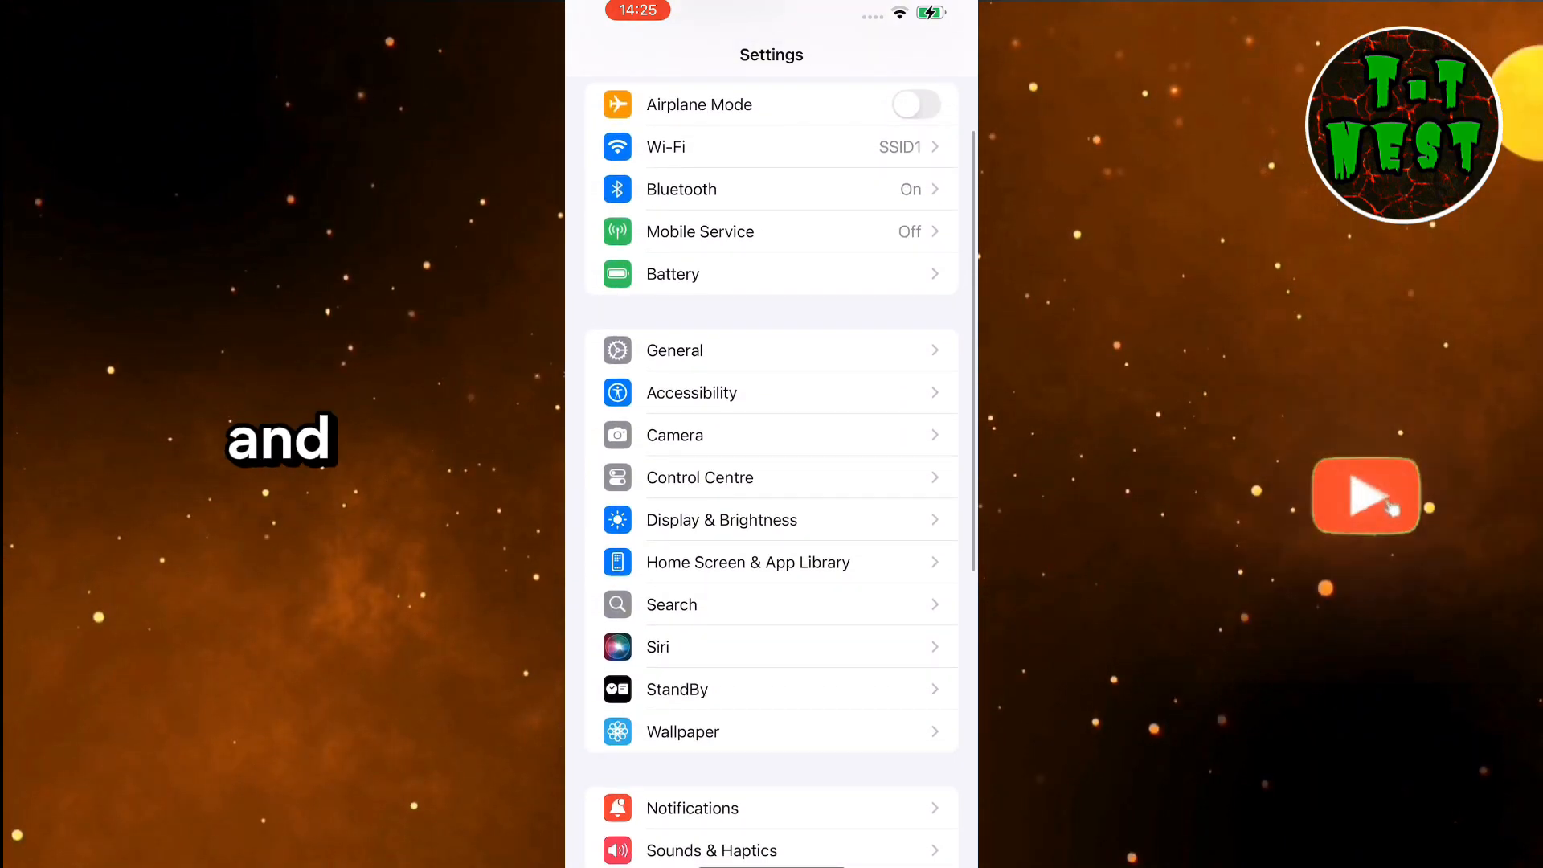
pyautogui.press('home')
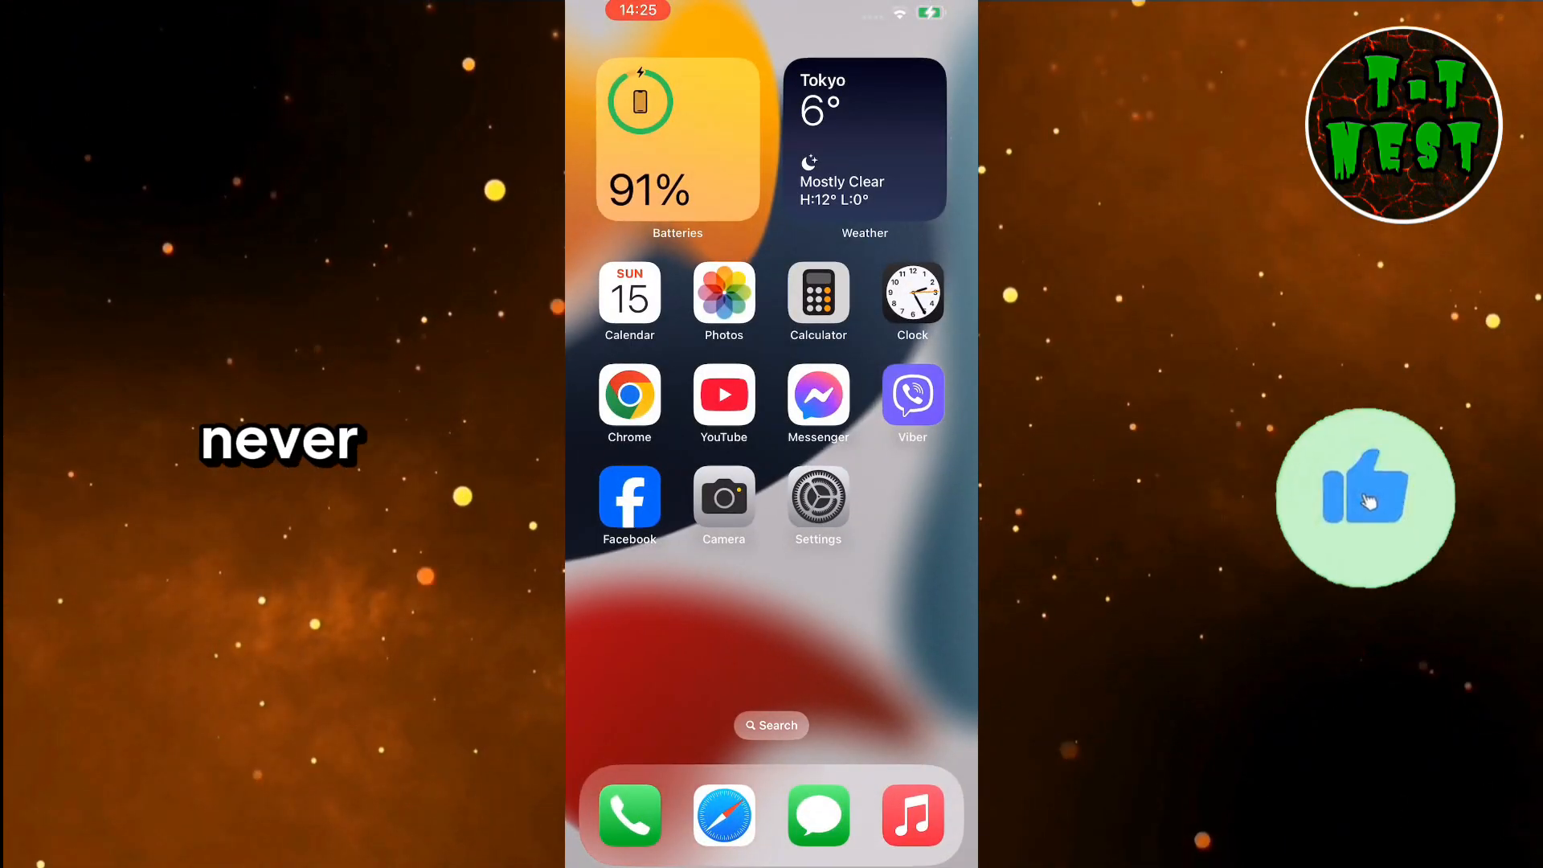